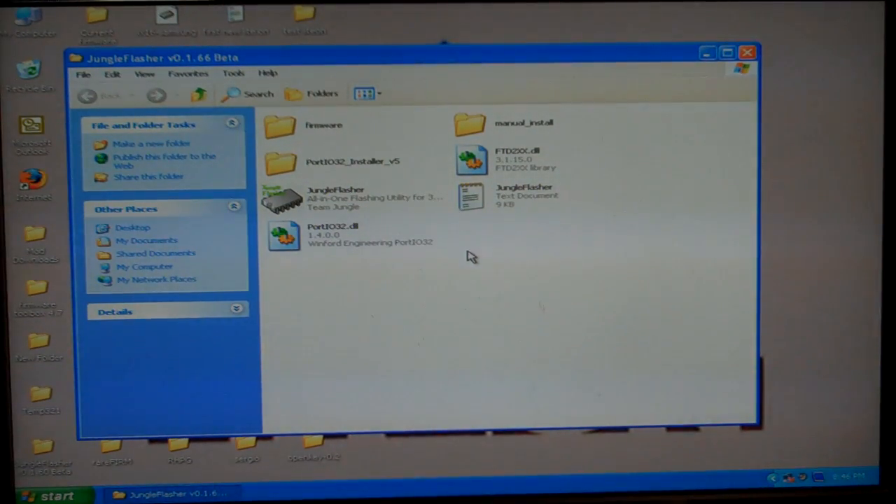
pyautogui.moveTo(475, 271)
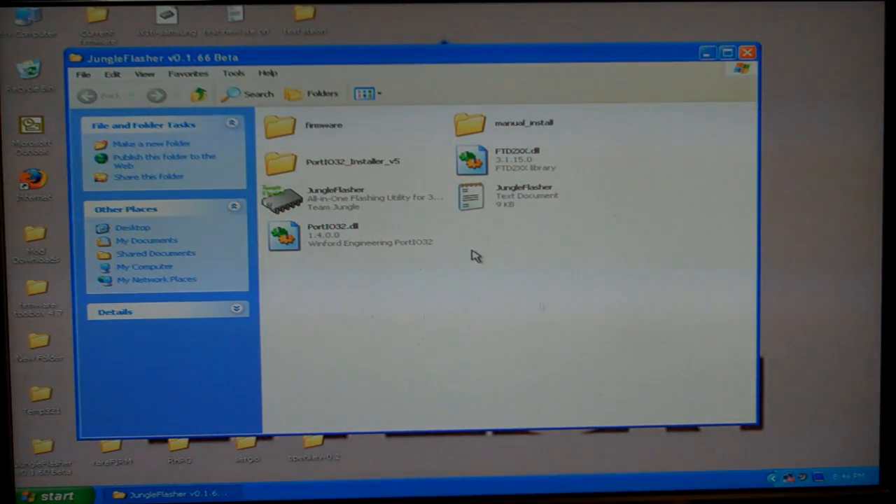
pyautogui.moveTo(409, 213)
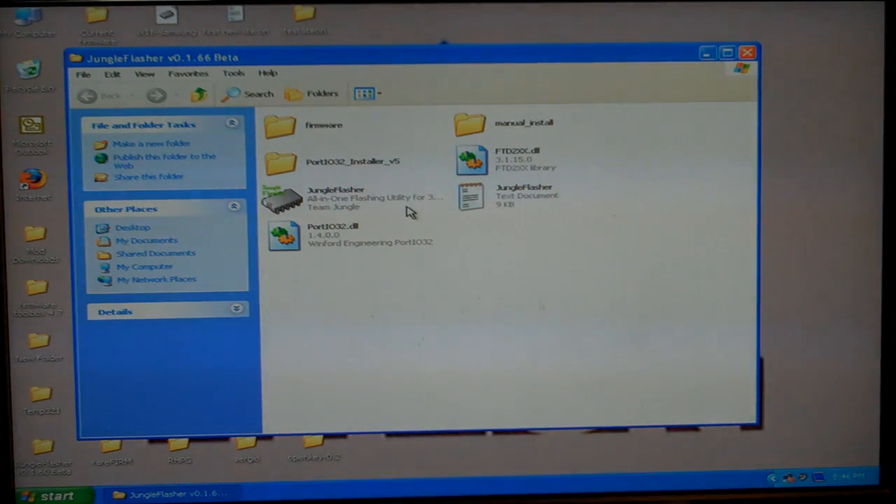
pyautogui.moveTo(318, 213)
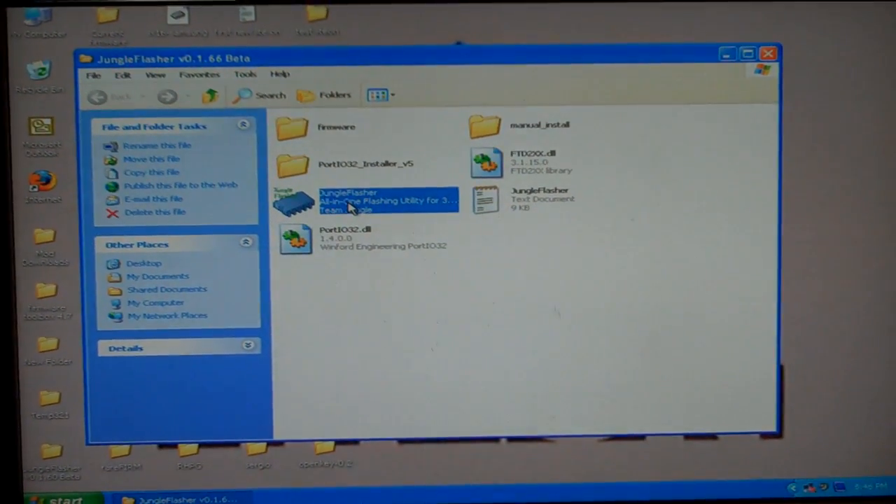
# Launch JungleFlasher.exe and dismiss its splash so the main window and log appear
pyautogui.doubleClick(348, 199)
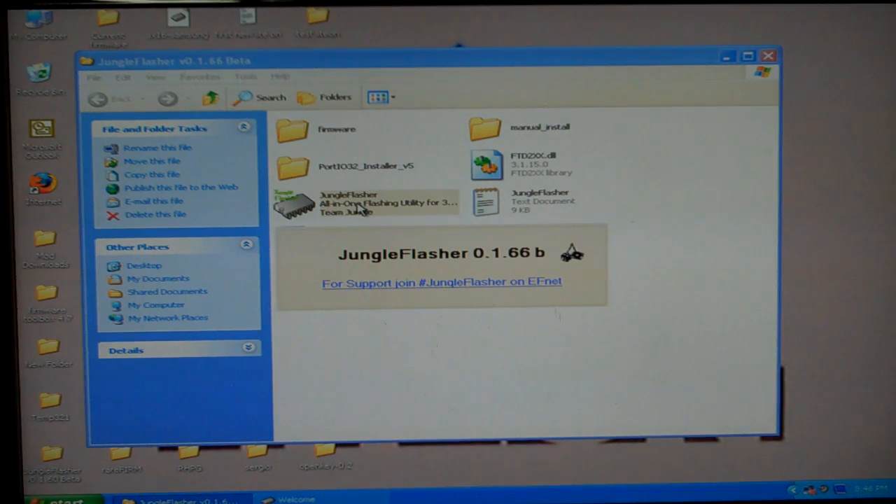
pyautogui.doubleClick(348, 203)
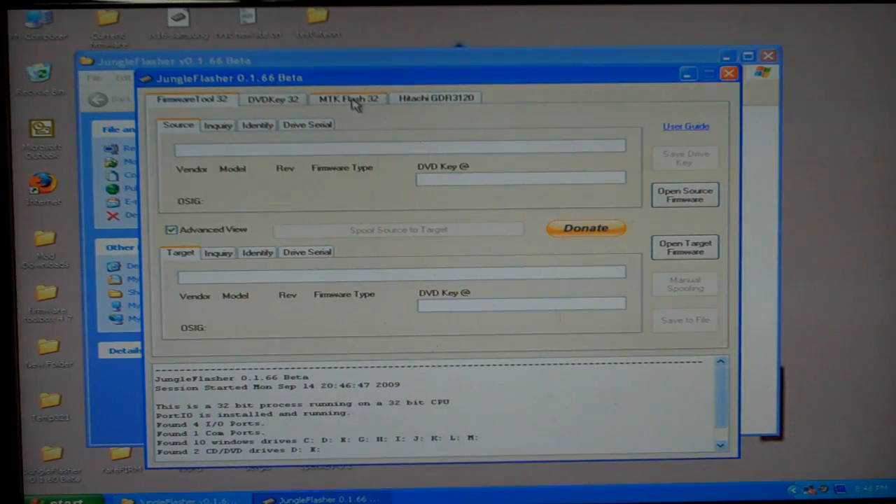
pyautogui.moveTo(325, 105)
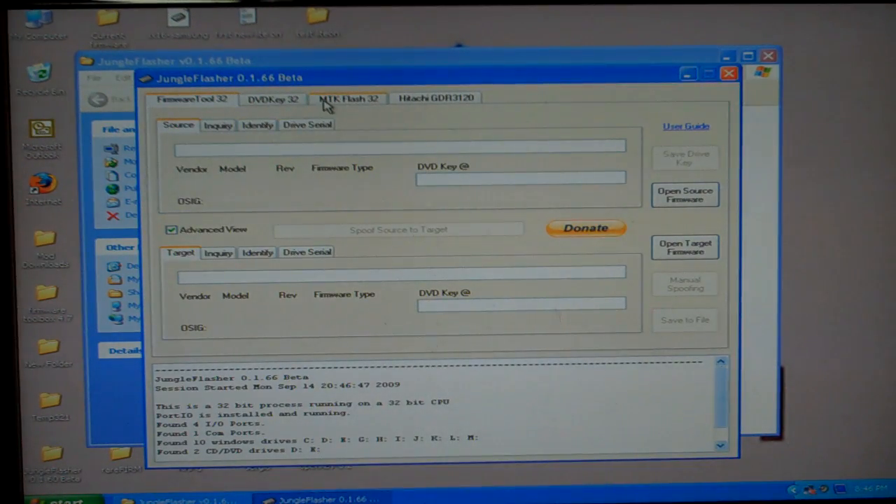
# Send Sammy UnLock to the TS-H943A from MTK Flash 32, confirming Yes to proceed
pyautogui.click(348, 98)
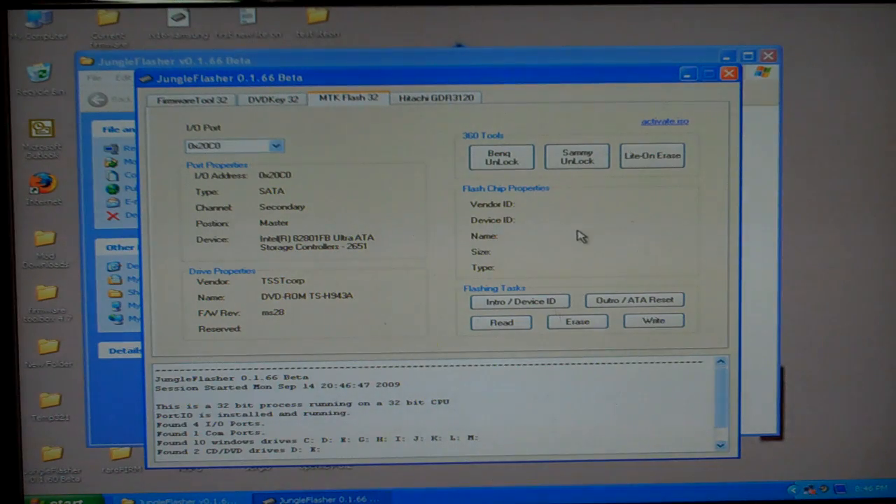
pyautogui.click(577, 155)
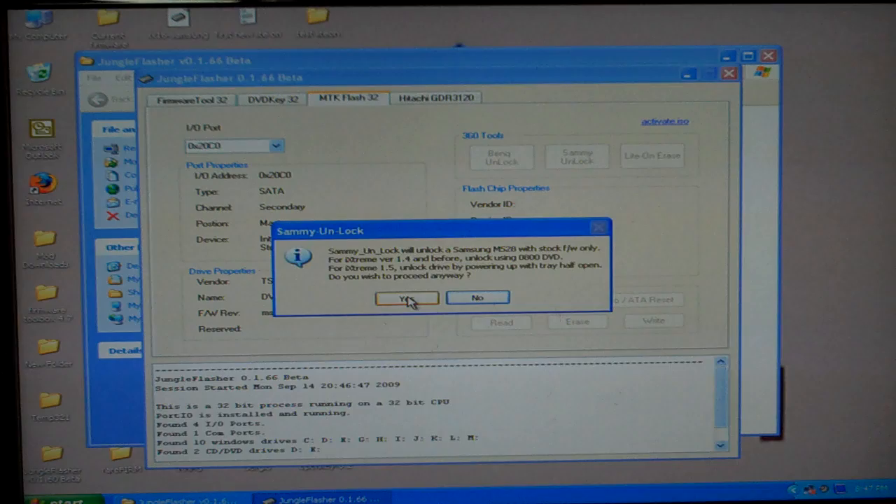
pyautogui.click(407, 298)
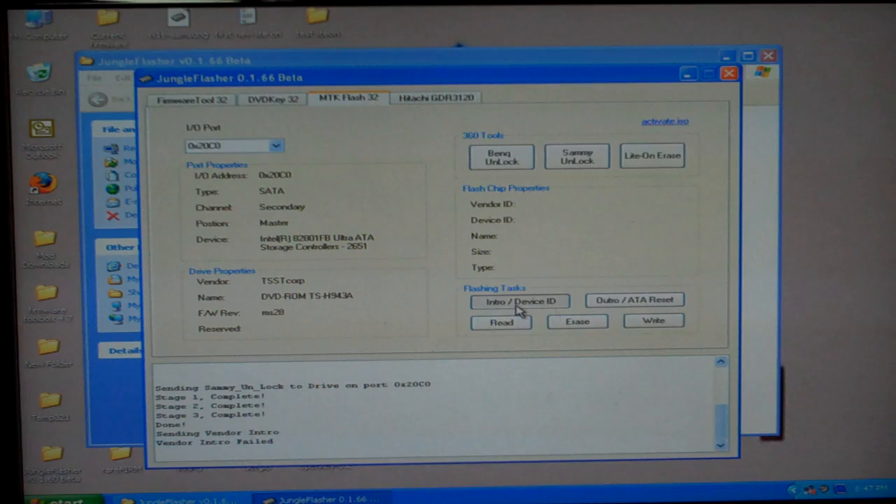
# Send Intro / Device ID and resend it after power-cycling, identifying the SST39SF020 flash chip
pyautogui.click(519, 301)
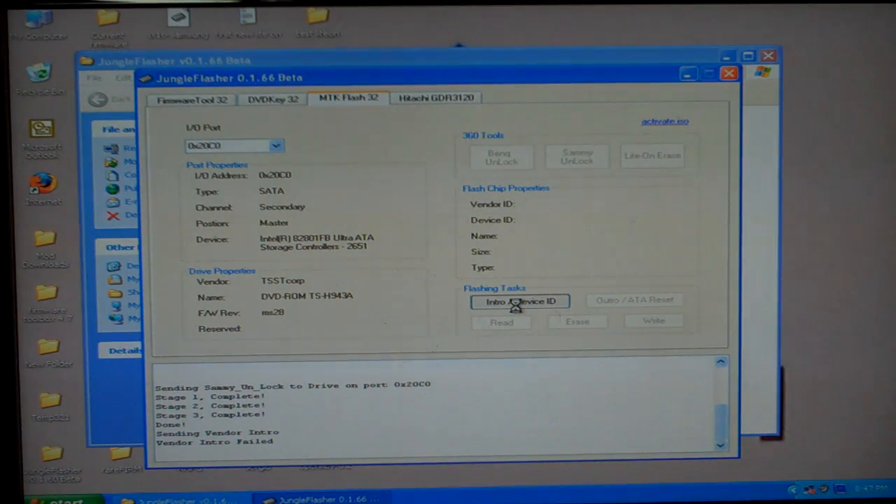
pyautogui.click(520, 301)
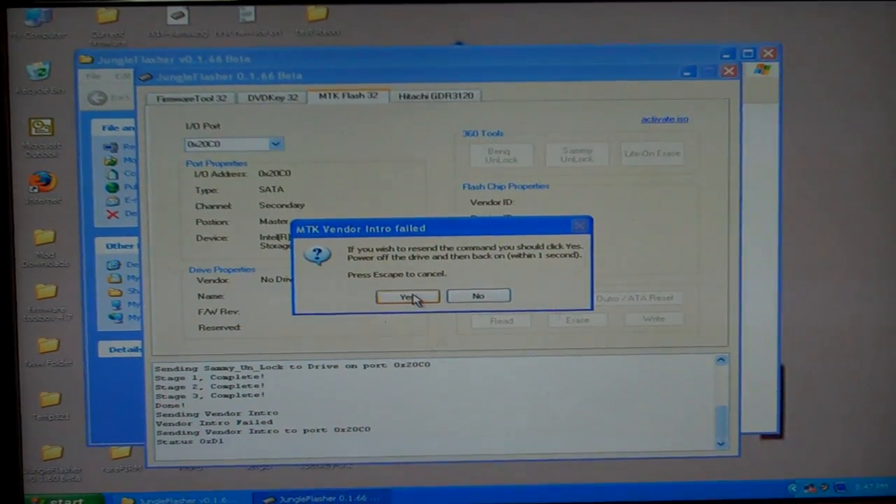
pyautogui.click(407, 296)
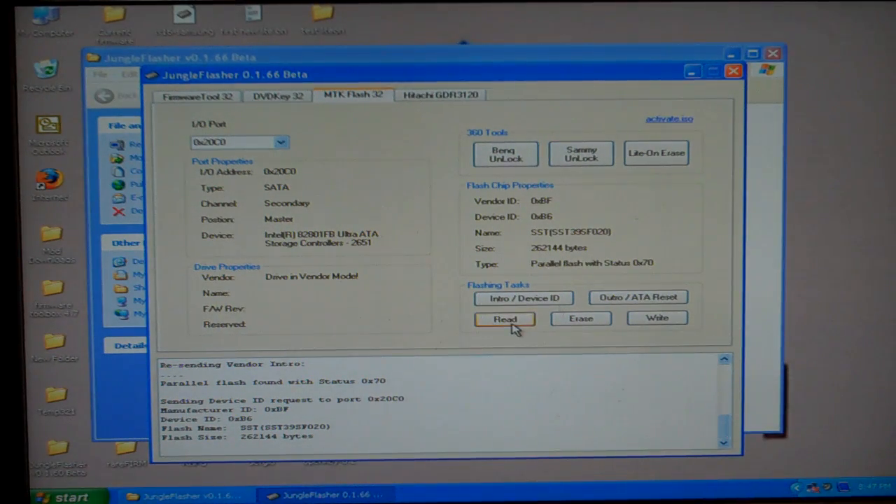
# Read the drive's flash banks 0–3, bringing up the Save As prompt for SAM-OFW.bin
pyautogui.click(505, 318)
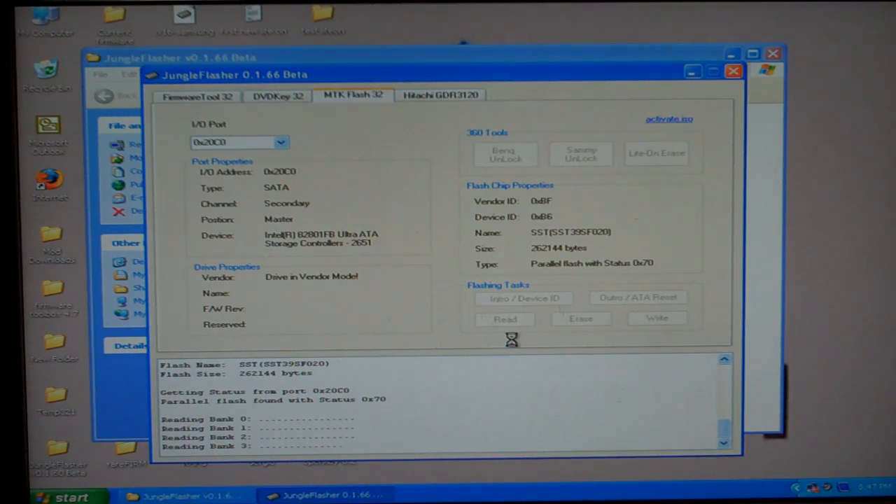
pyautogui.click(504, 319)
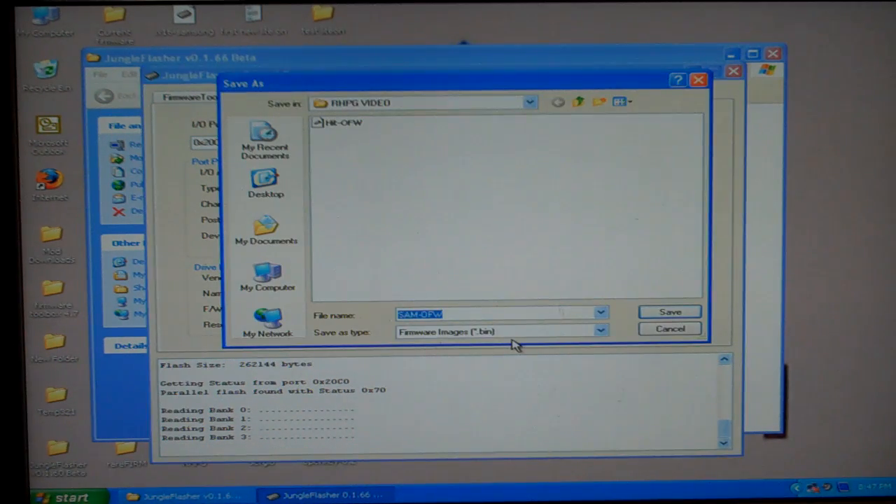
pyautogui.moveTo(399, 194)
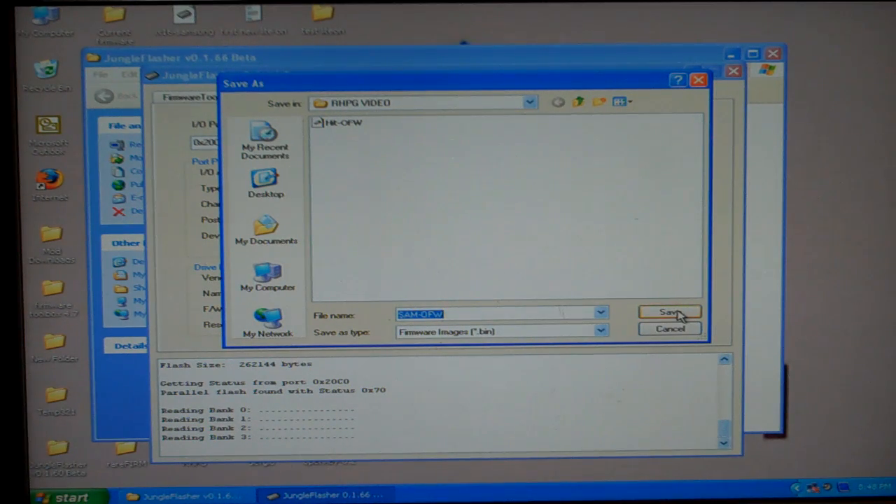
# Save the dump as SAM-OFW.bin and auto-load Samsung iXtreme as the spoofed target
pyautogui.click(668, 311)
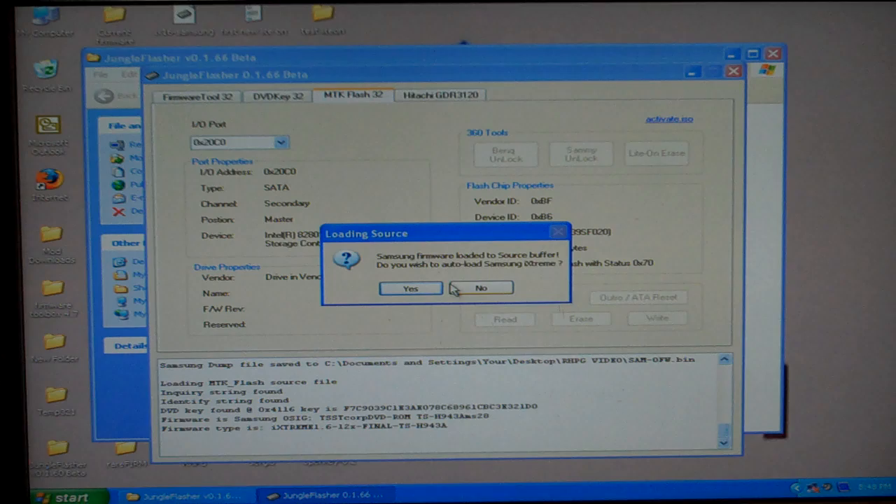
pyautogui.moveTo(469, 266)
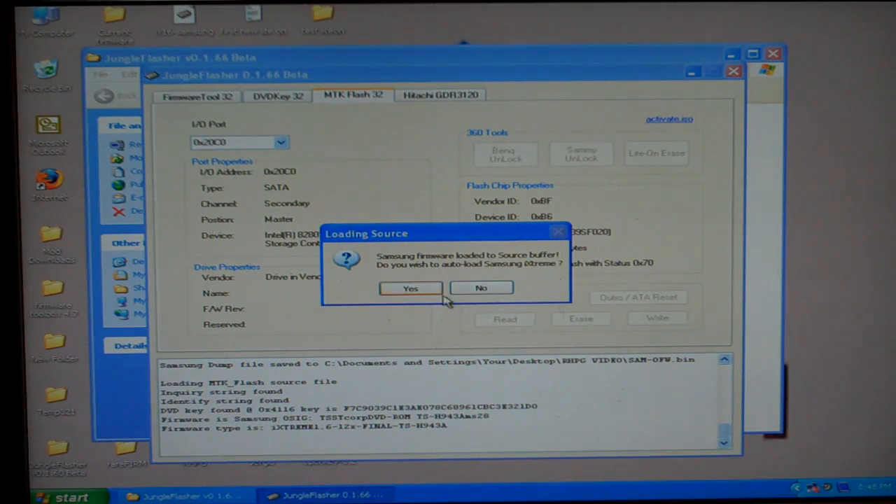
pyautogui.click(409, 287)
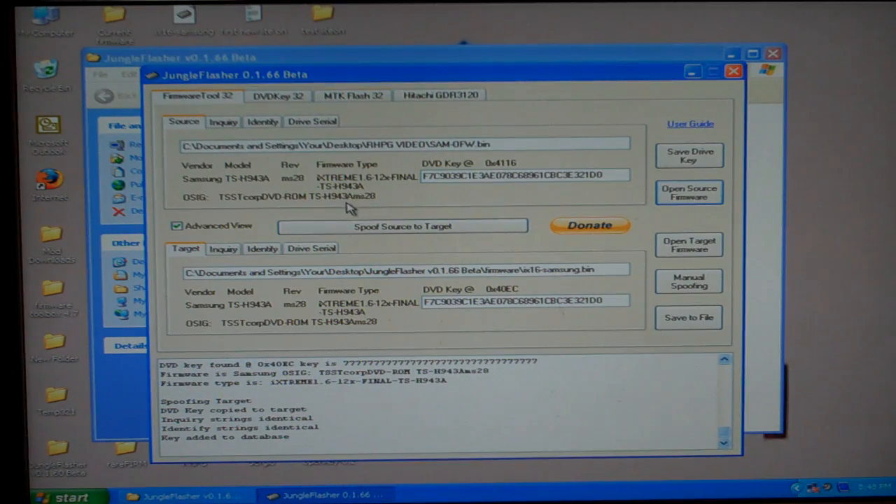
pyautogui.moveTo(490, 188)
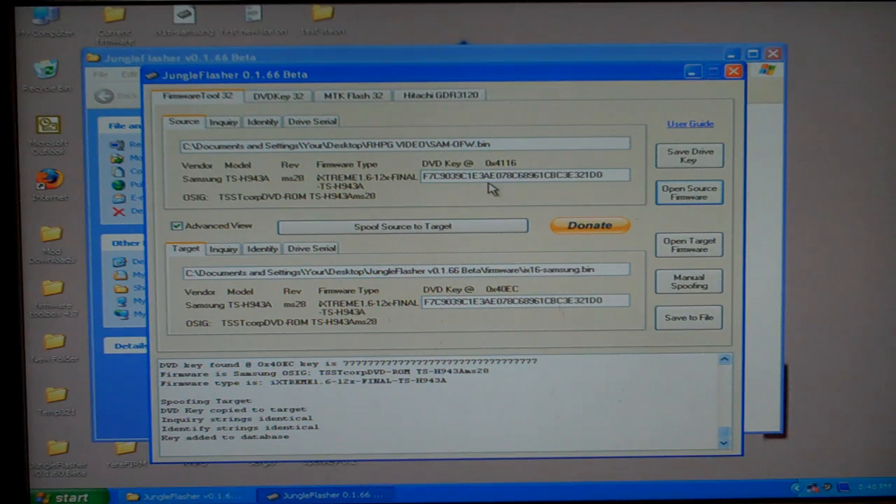
pyautogui.moveTo(557, 315)
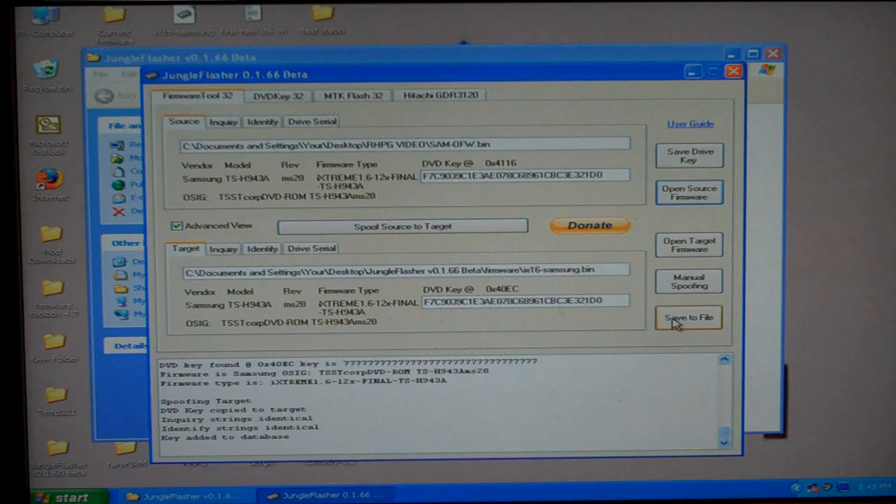
# Save the spoofed target firmware to file as Sam_CFW.bin in RHPG VIDEO
pyautogui.click(688, 317)
pyautogui.write('Sam_CFW')
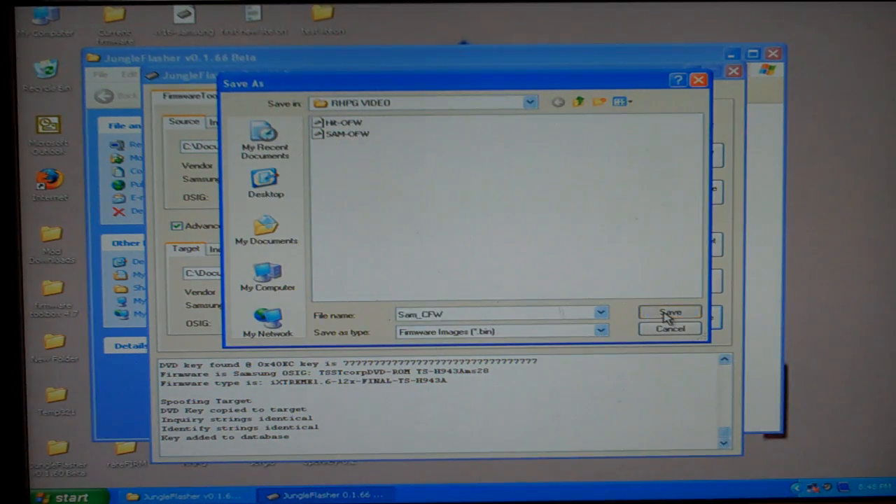
pyautogui.click(670, 312)
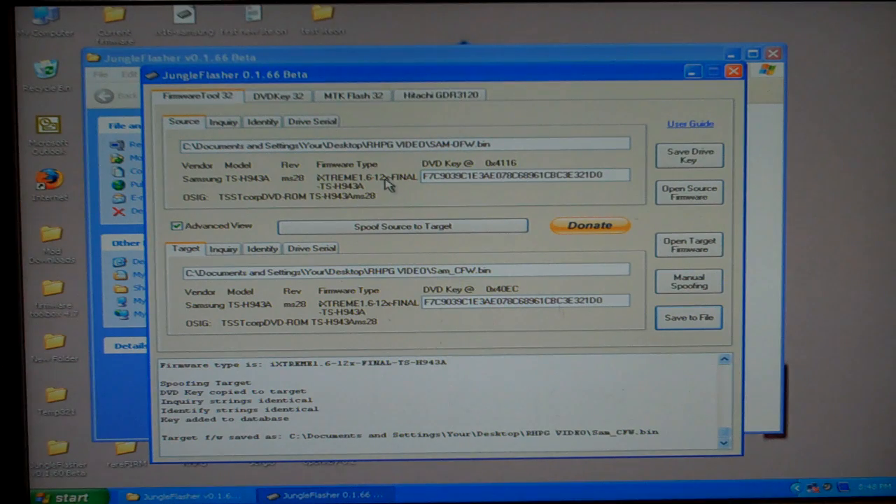
pyautogui.click(353, 95)
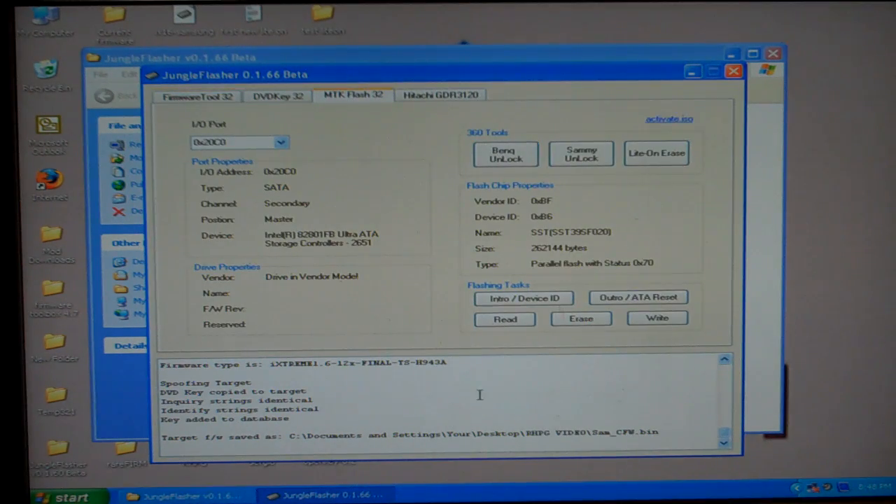
# Write the spoofed firmware to the drive's flash until the log reports Write verified OK
pyautogui.click(656, 317)
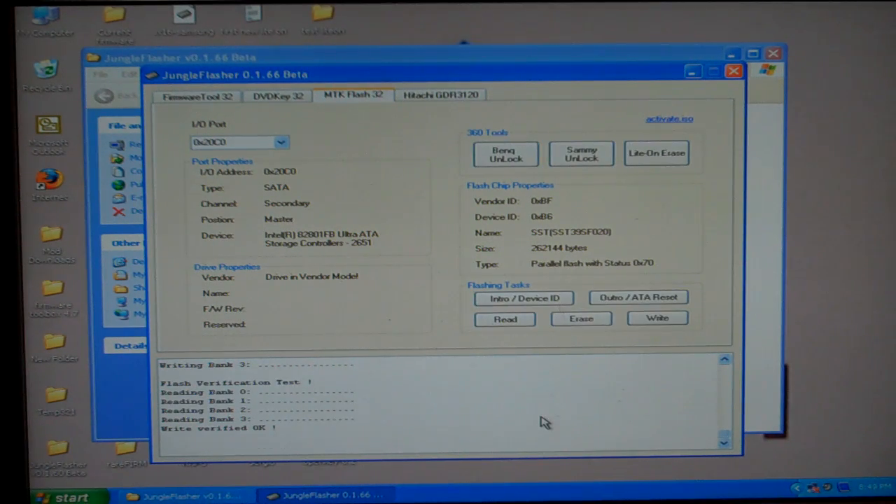
# Send Outro / ATA Reset so the drive identifies again as TSSTcorp DVD-ROM TS-H943A ms28
pyautogui.click(637, 296)
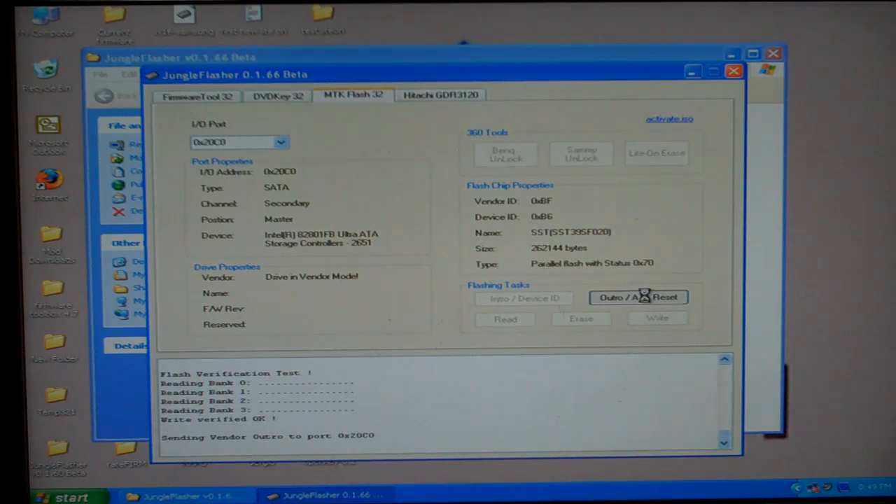
pyautogui.click(638, 296)
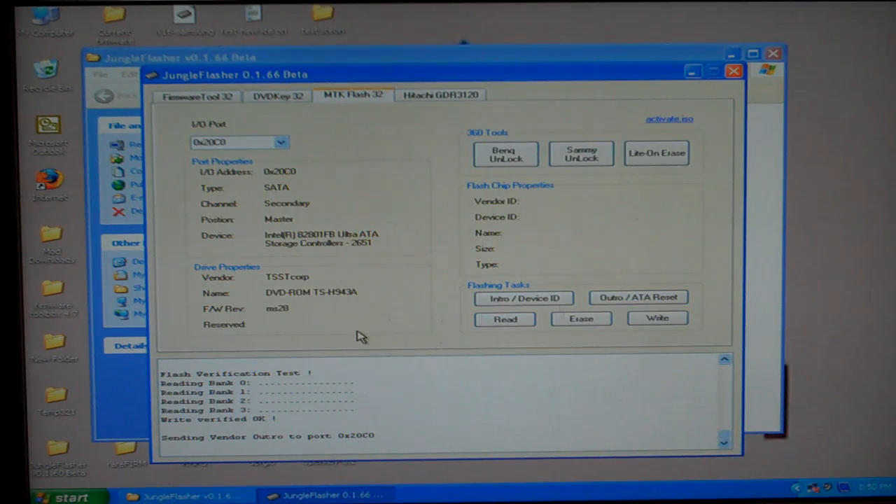
pyautogui.moveTo(357, 343)
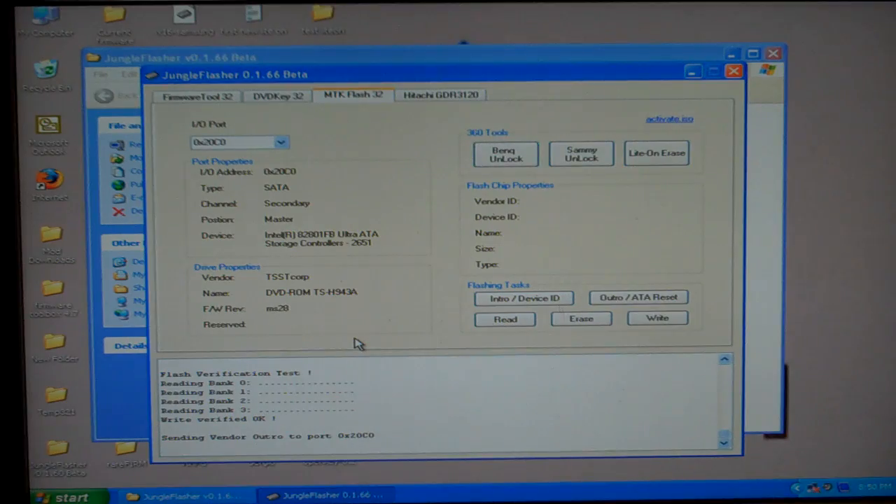